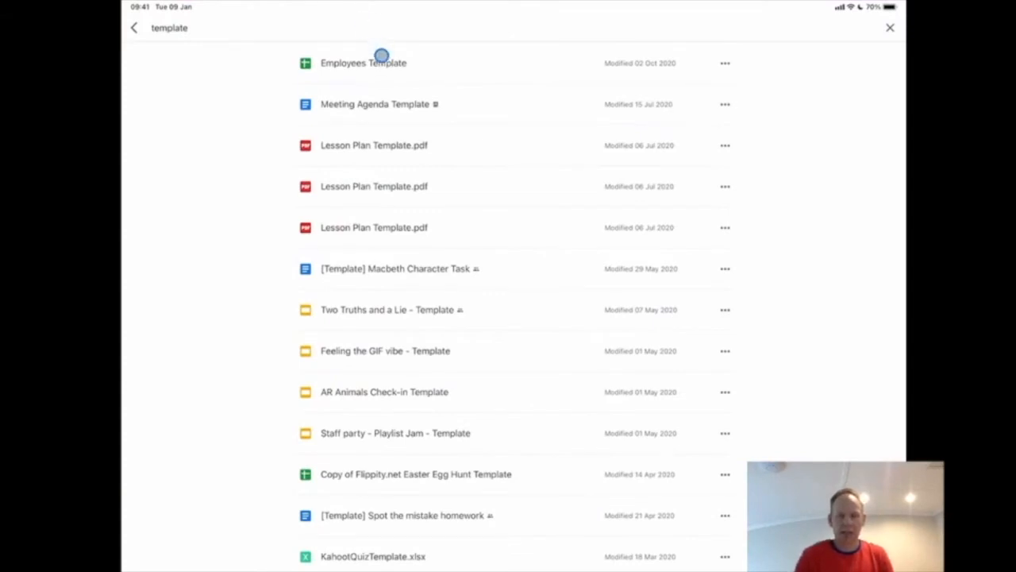
pyautogui.moveTo(737, 108)
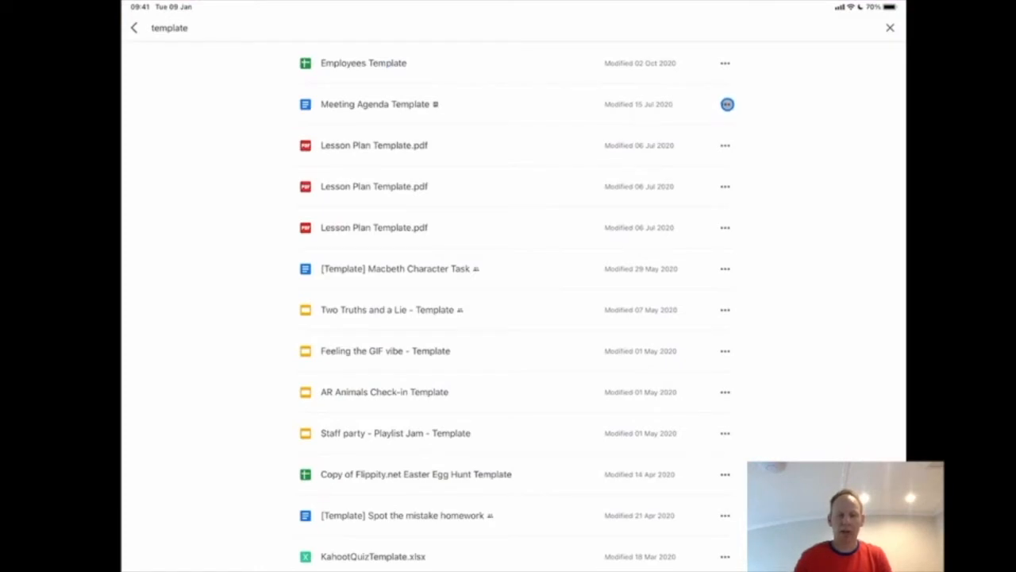
# - Copy the share link of the Meeting Agenda Template document from Drive's search results
pyautogui.click(727, 104)
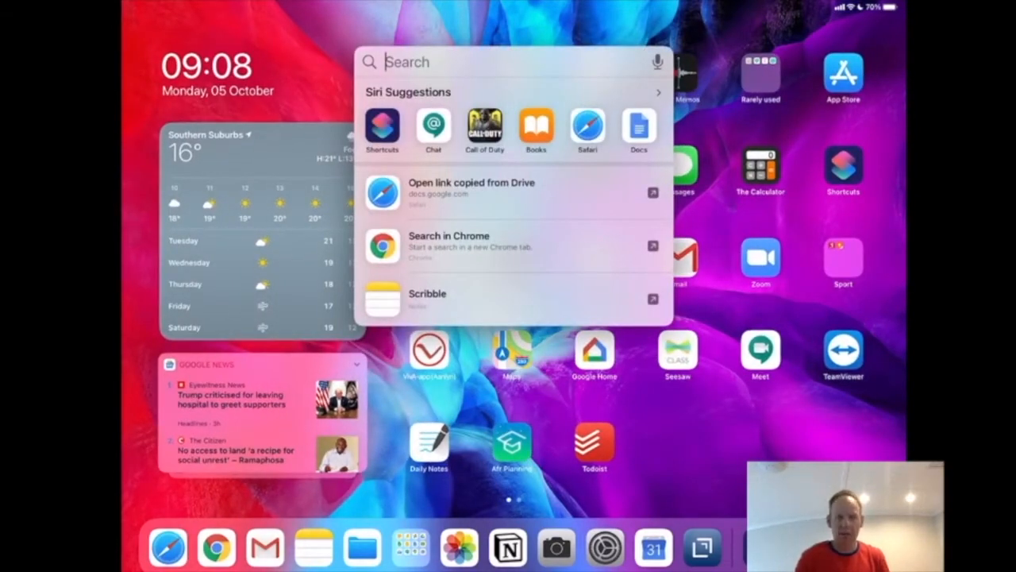
# - Launch the Shortcuts app via home-screen search for 'shortcuts'
pyautogui.write('shortcuts')
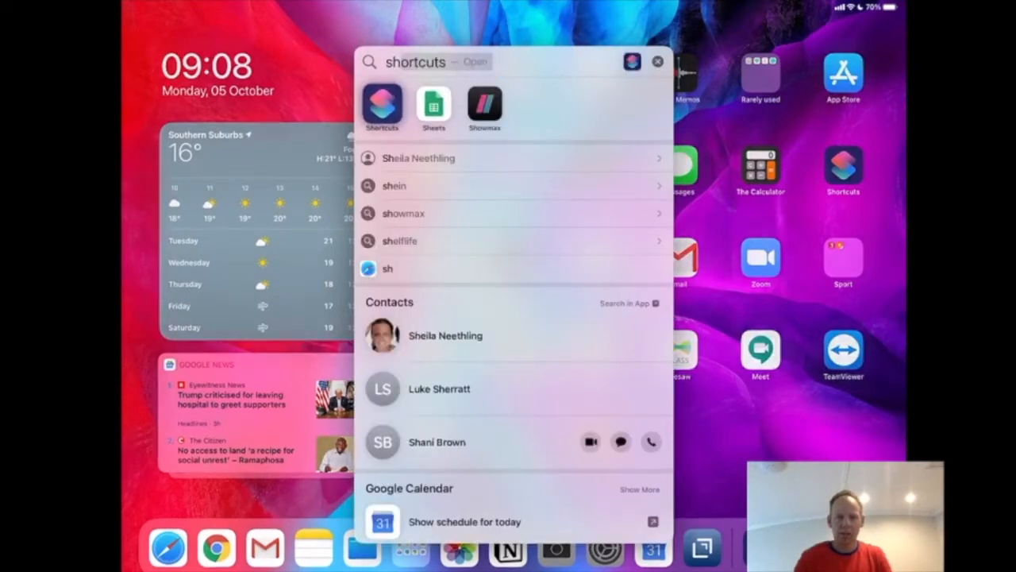
pyautogui.click(381, 105)
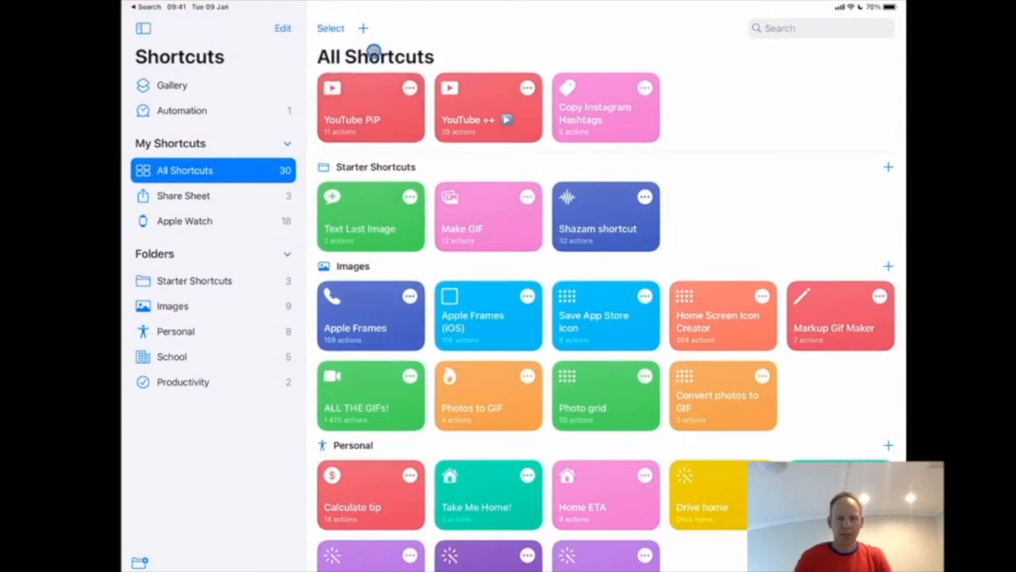
# - Create a new shortcut with an Open URLs action pointing to the copied Google Docs link
pyautogui.click(362, 29)
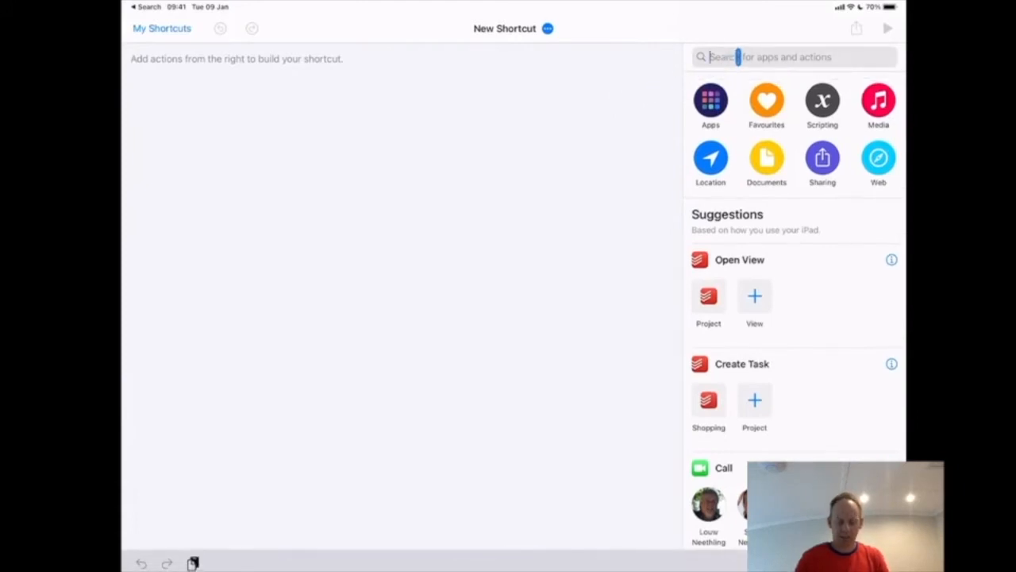
pyautogui.write('url')
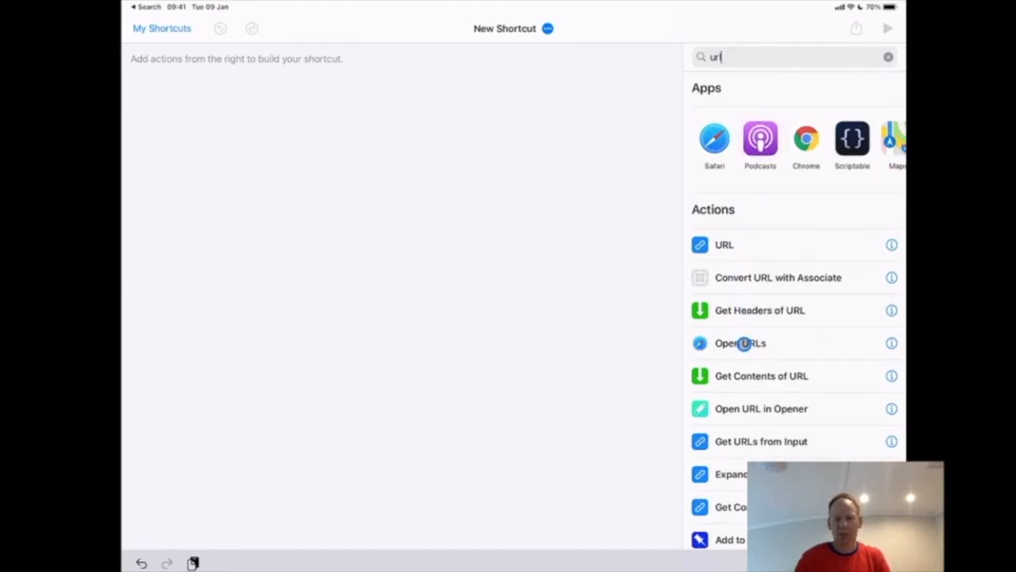
pyautogui.click(740, 343)
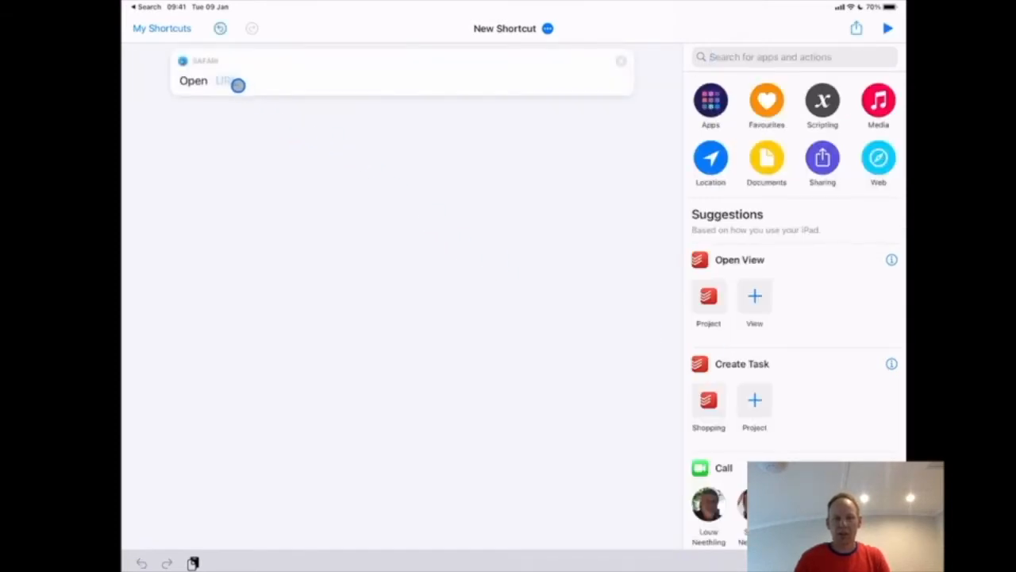
pyautogui.click(226, 79)
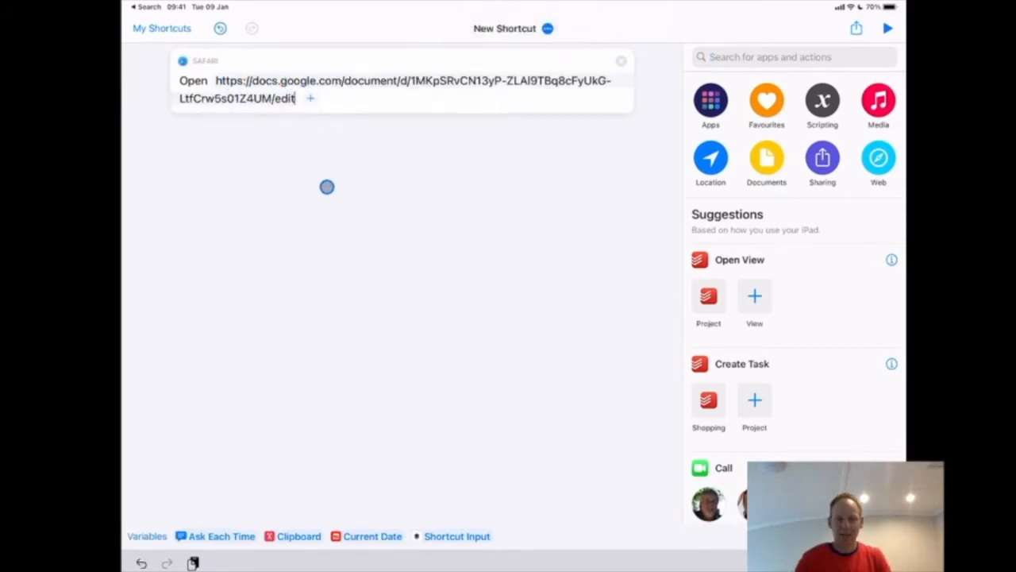
pyautogui.moveTo(502, 178)
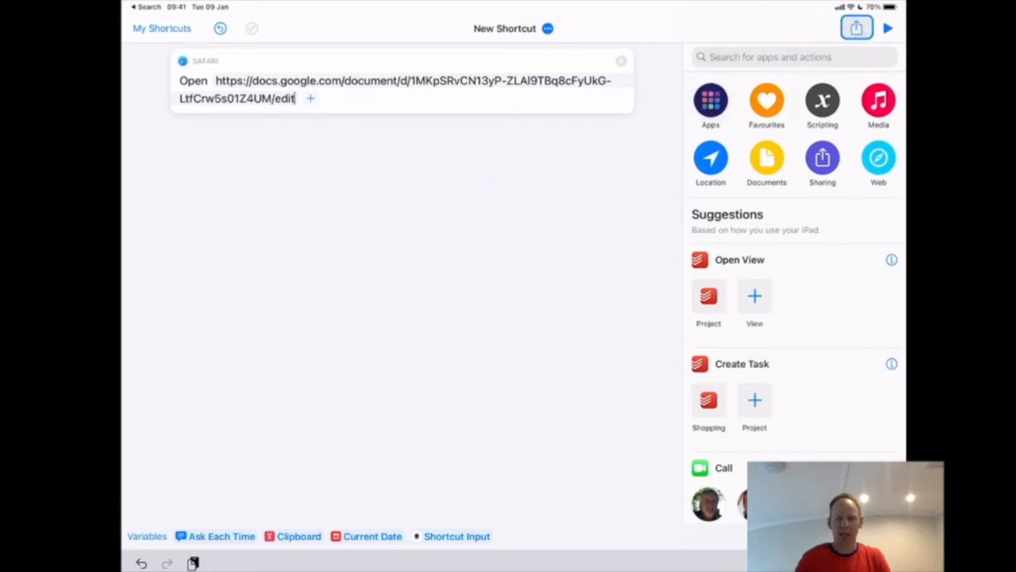
# - Start Add to Home Screen for the shortcut and name it 'Meeting Template'
pyautogui.click(857, 29)
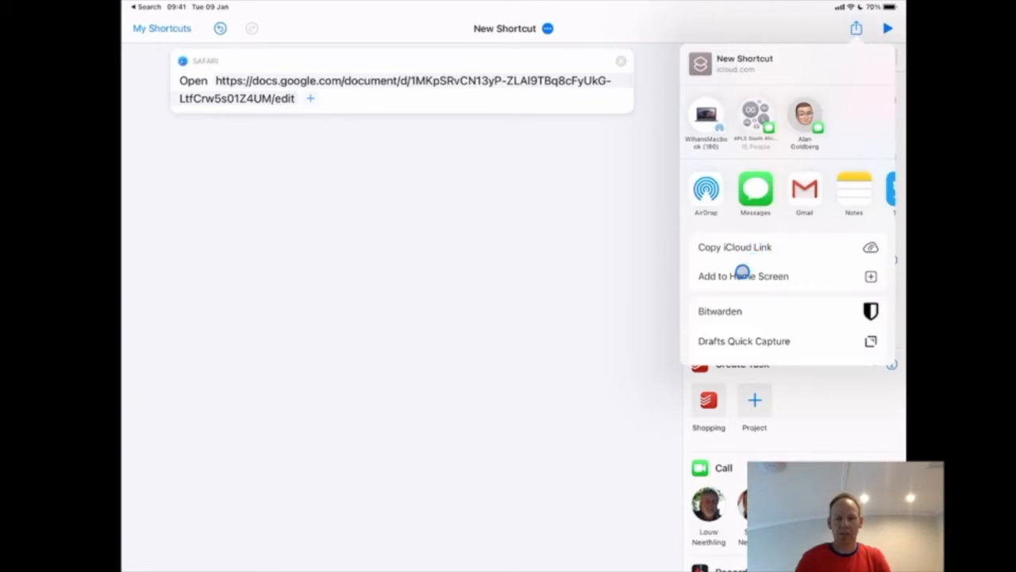
pyautogui.click(743, 276)
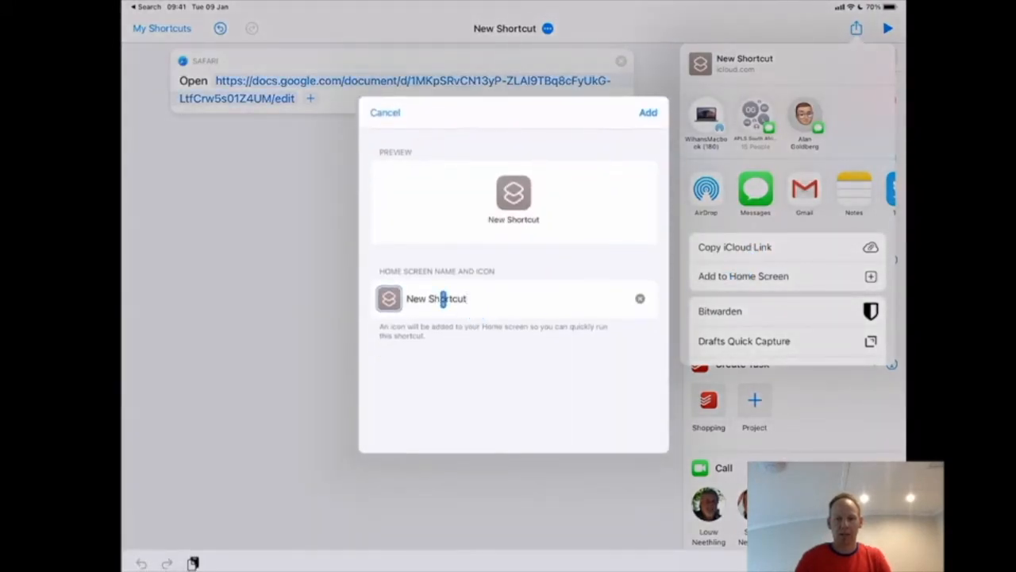
pyautogui.doubleClick(435, 299)
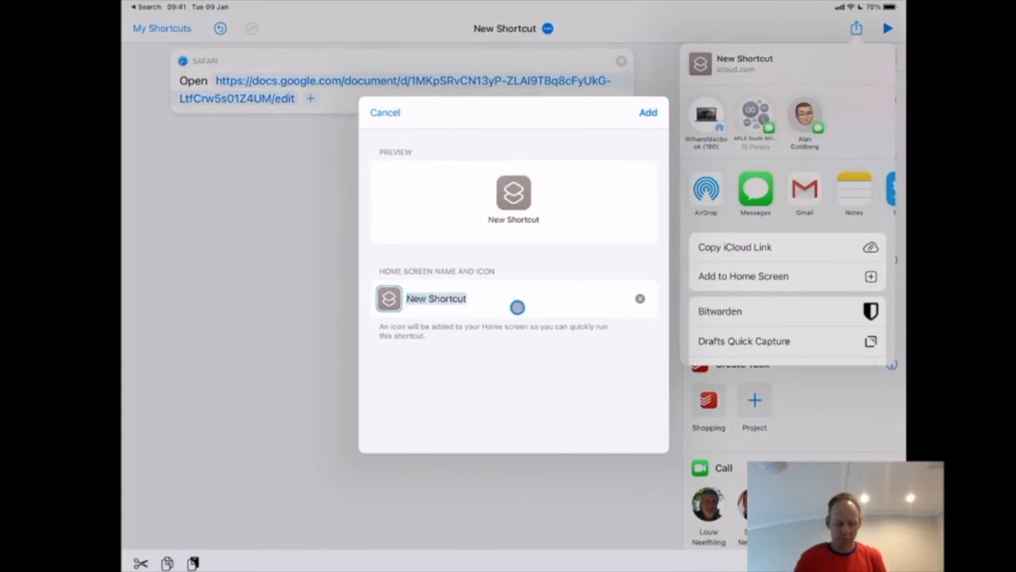
pyautogui.write('MEeting Template')
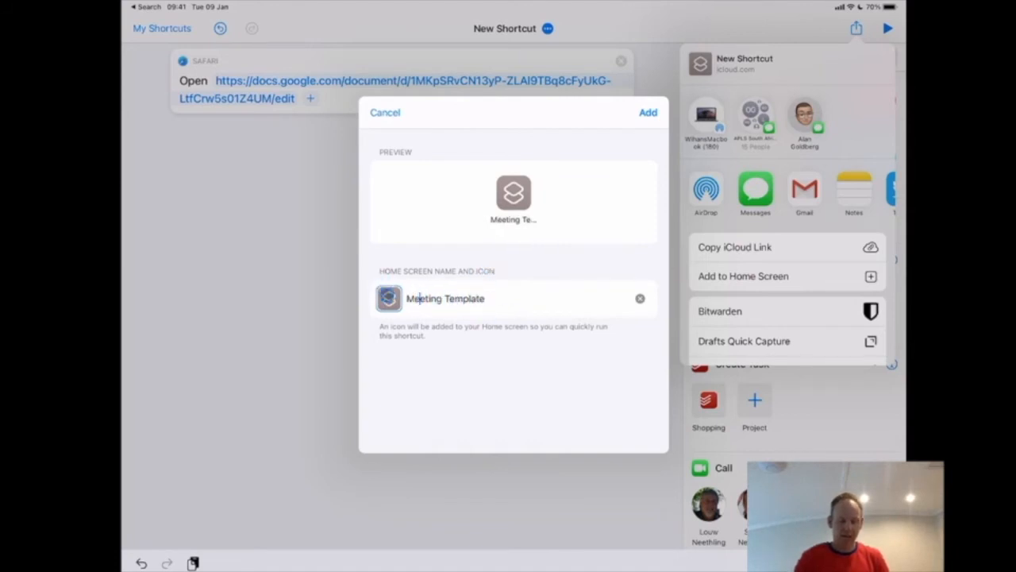
# - Give the shortcut a notepad-and-pen photo icon from Photos and add it to the home screen
pyautogui.click(387, 298)
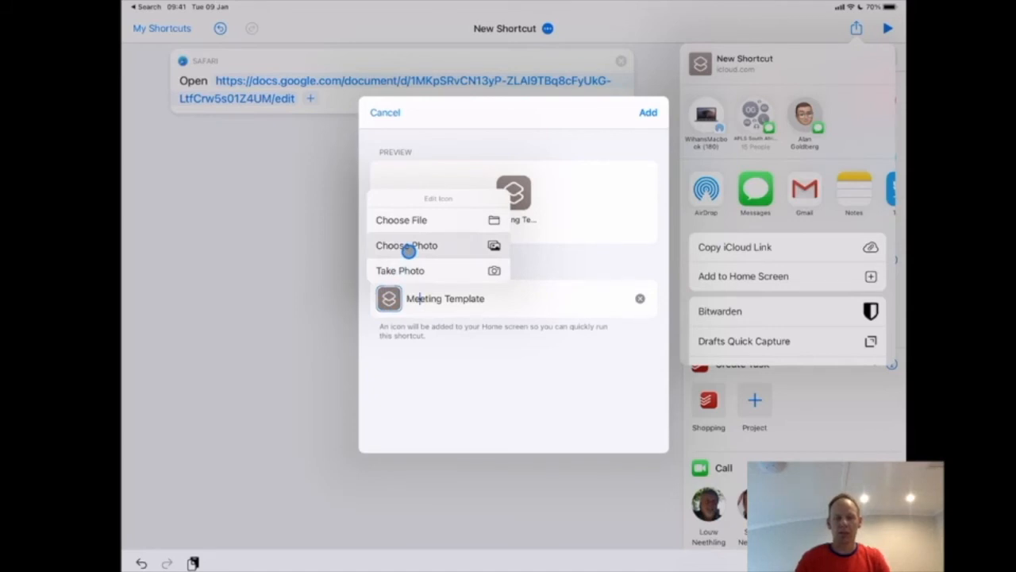
pyautogui.moveTo(403, 244)
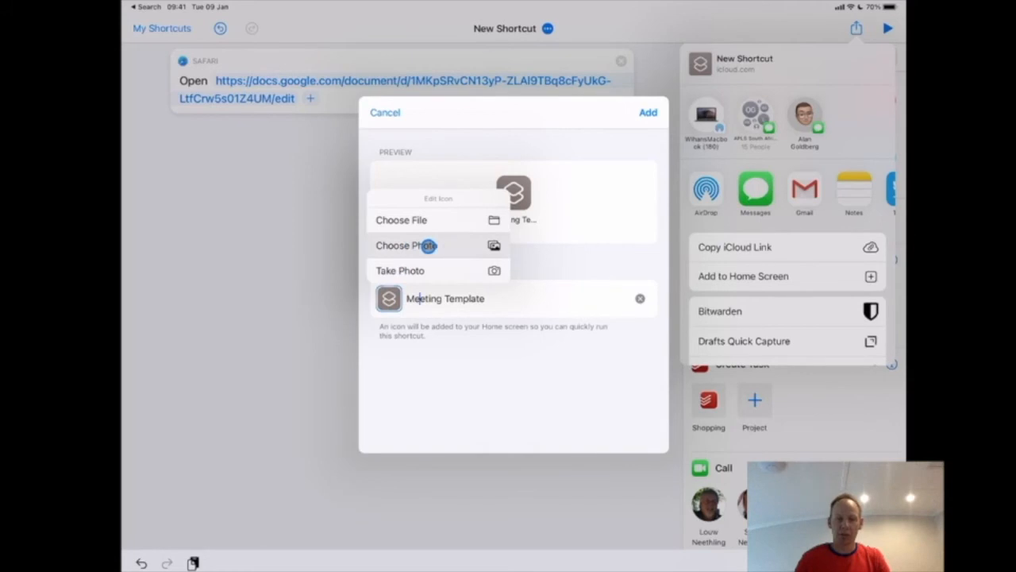
pyautogui.click(422, 245)
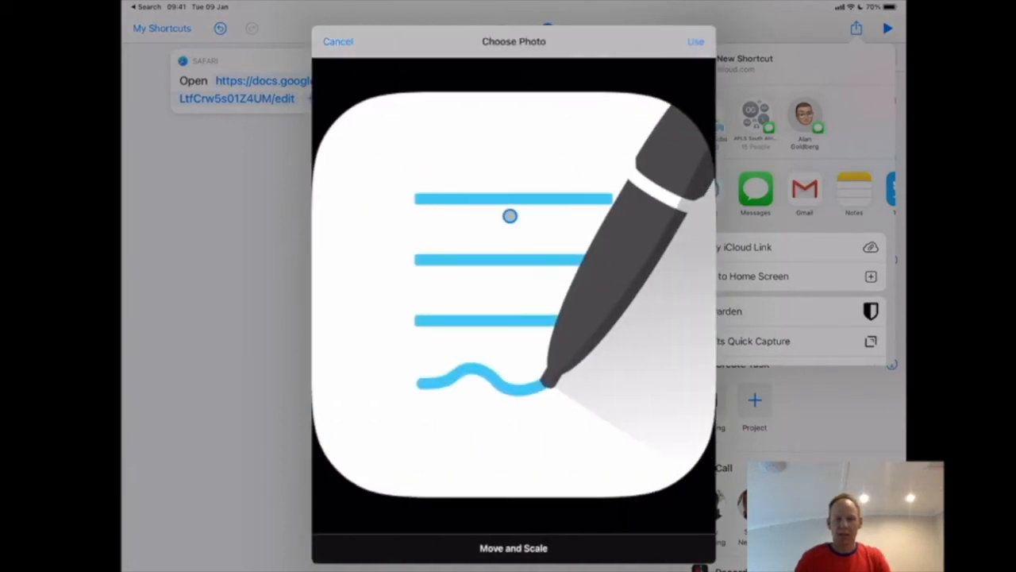
pyautogui.click(694, 42)
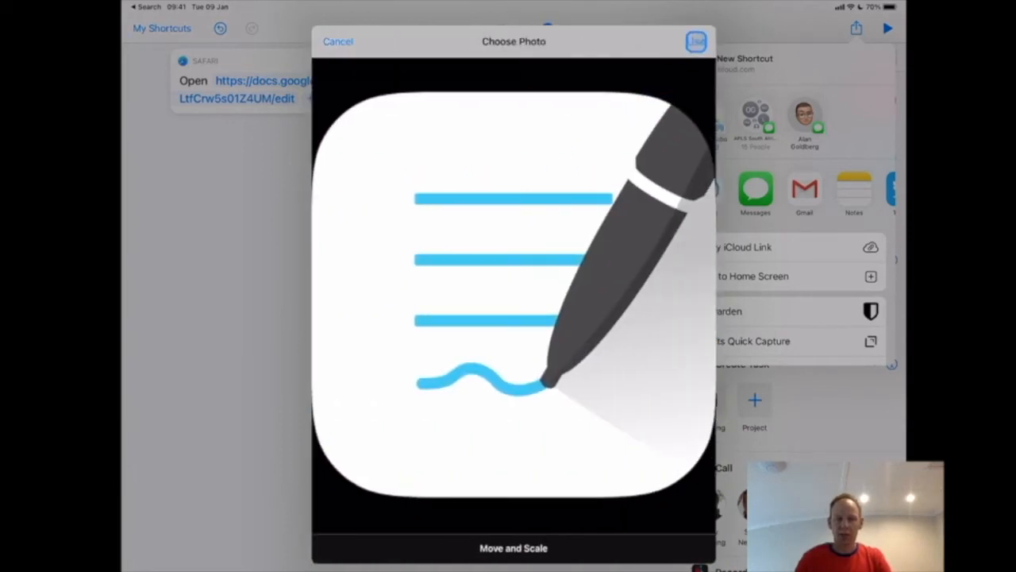
pyautogui.click(689, 41)
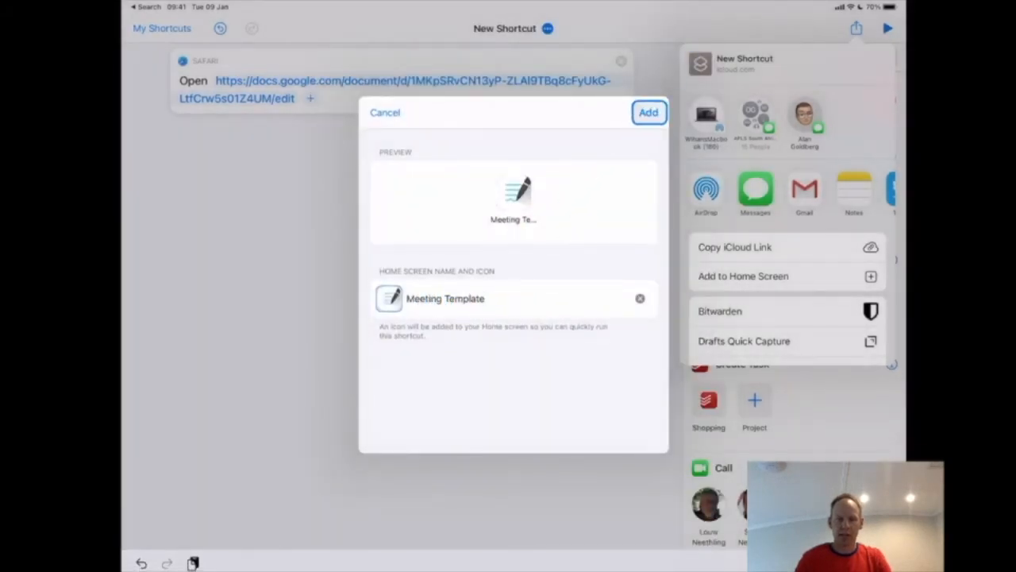
pyautogui.click(648, 111)
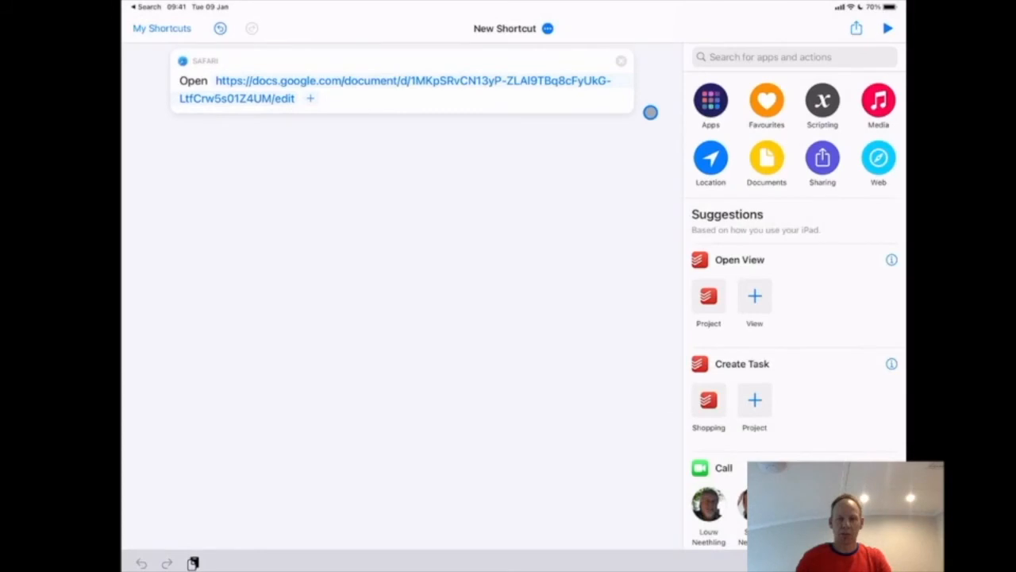